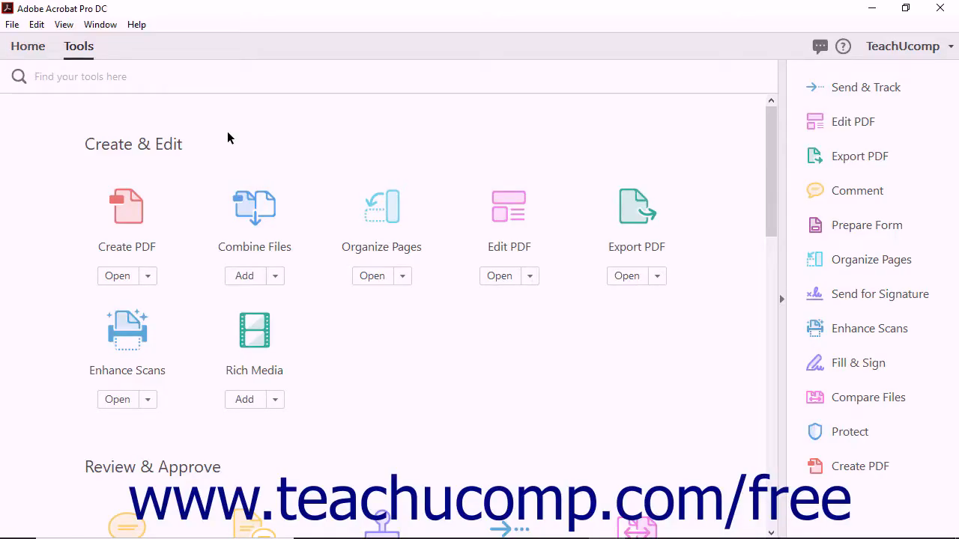
mouse_move(131, 209)
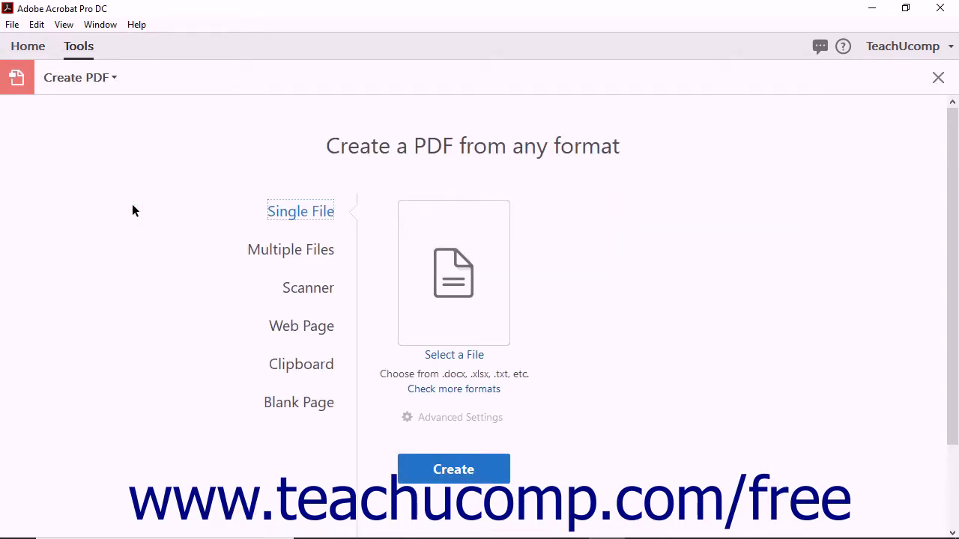
mouse_move(593, 197)
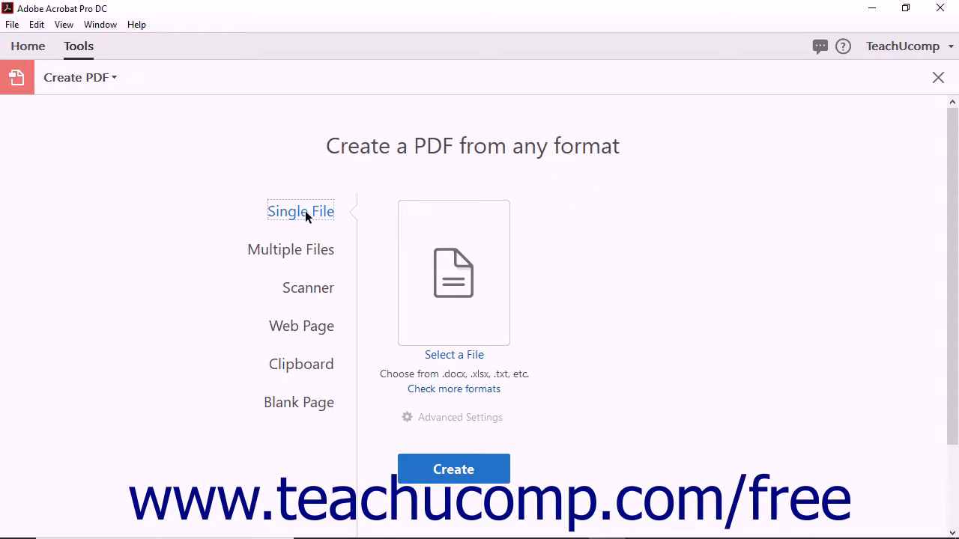
mouse_move(447, 362)
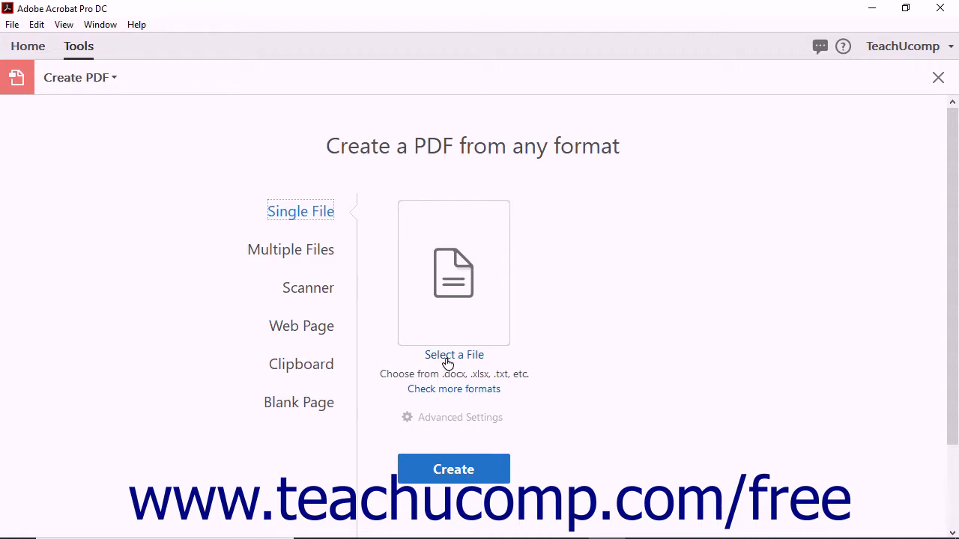
- Select Sample Presentation from the Documents folder as the file to convert
left_click(453, 354)
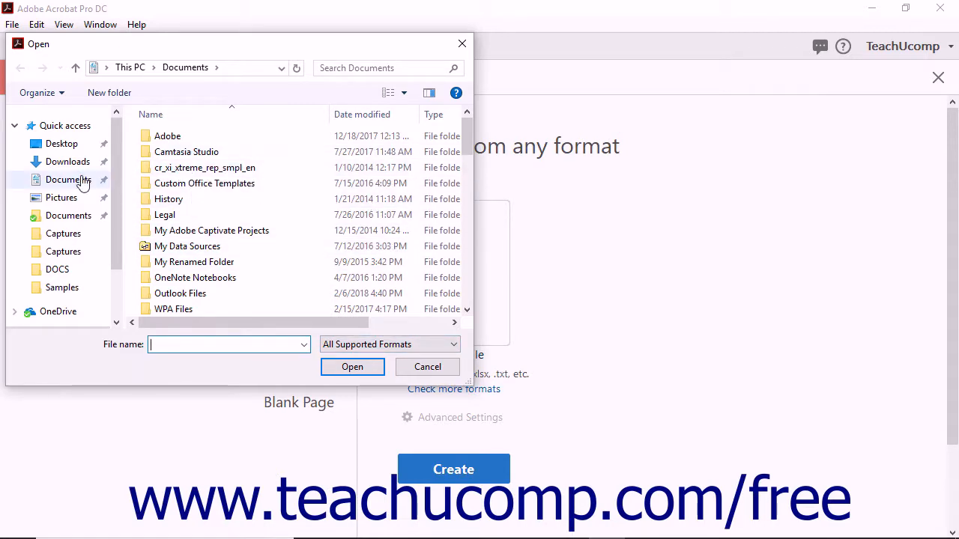
scroll("down", 3)
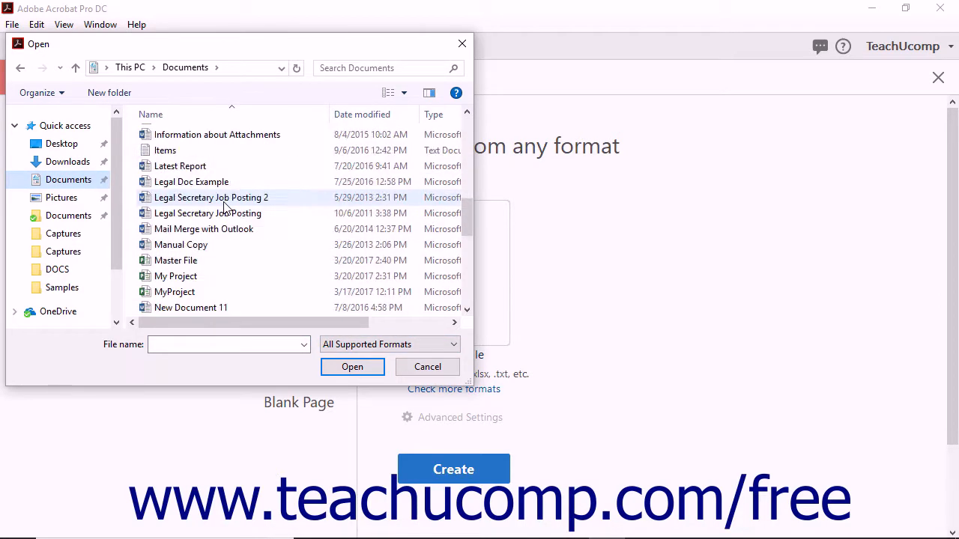
scroll("down", 3)
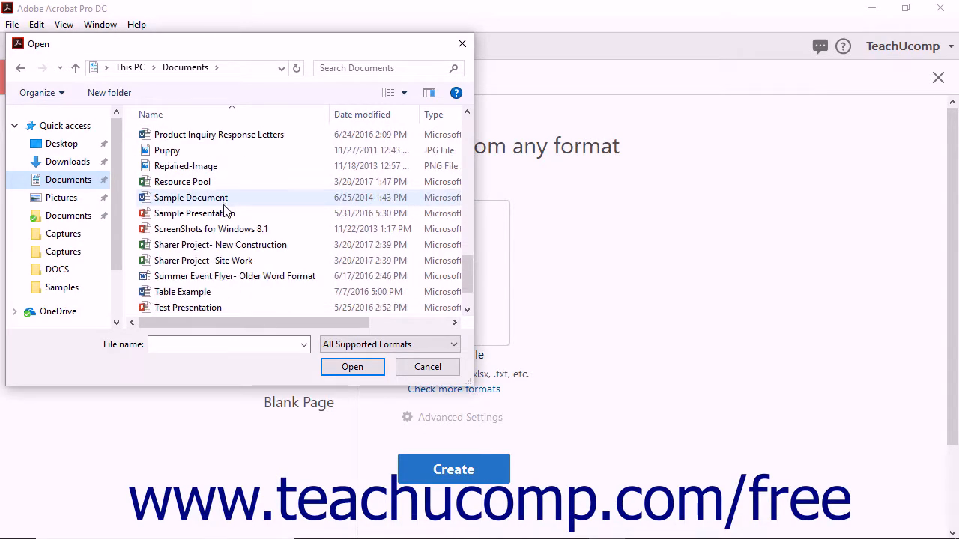
left_click(194, 213)
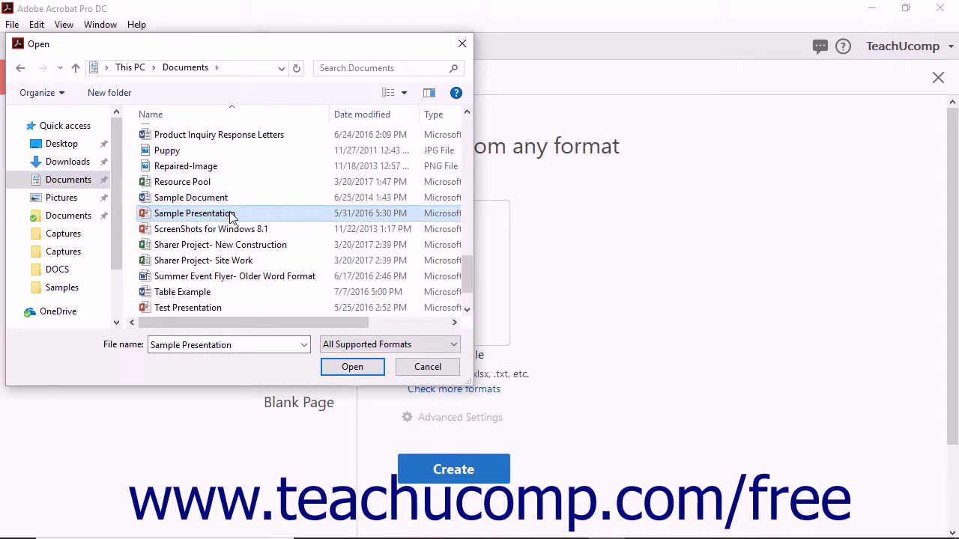
mouse_move(352, 367)
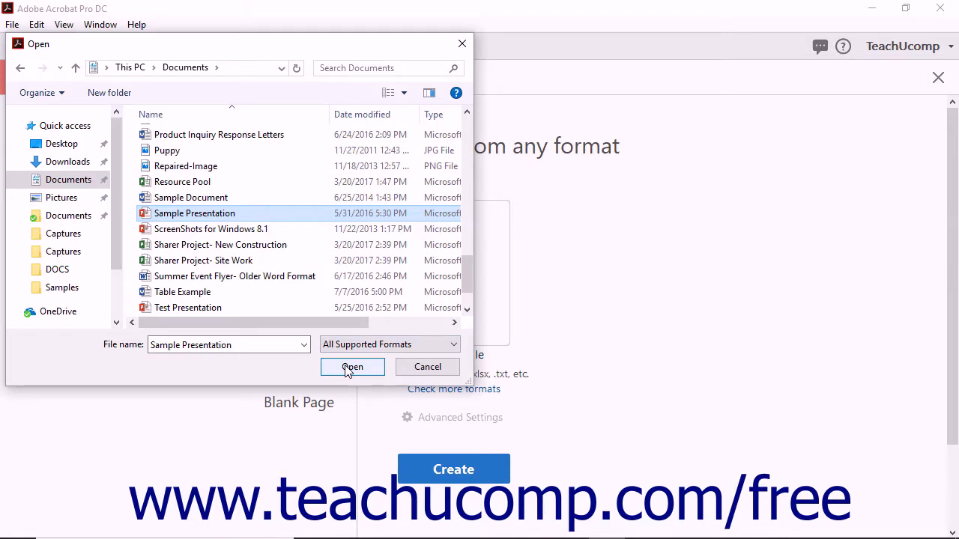
left_click(352, 366)
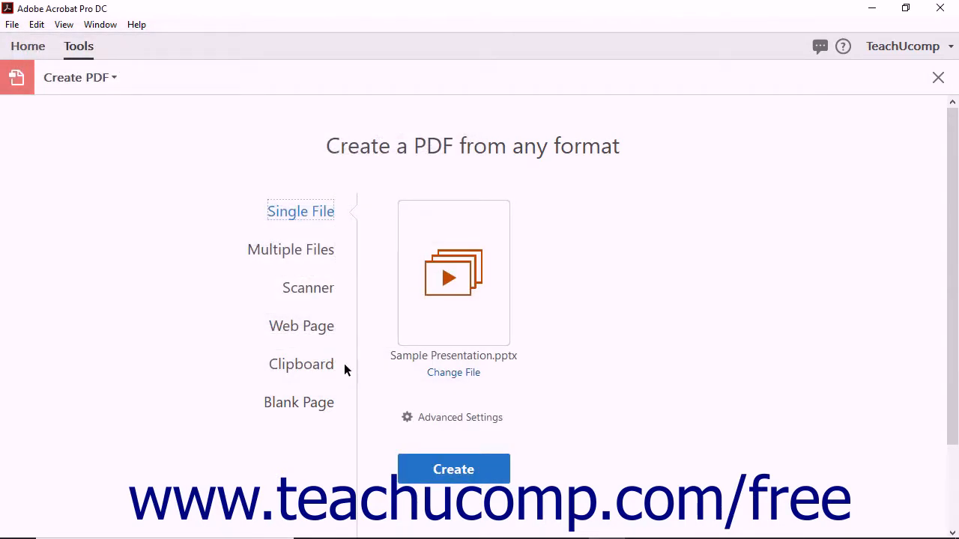
mouse_move(472, 326)
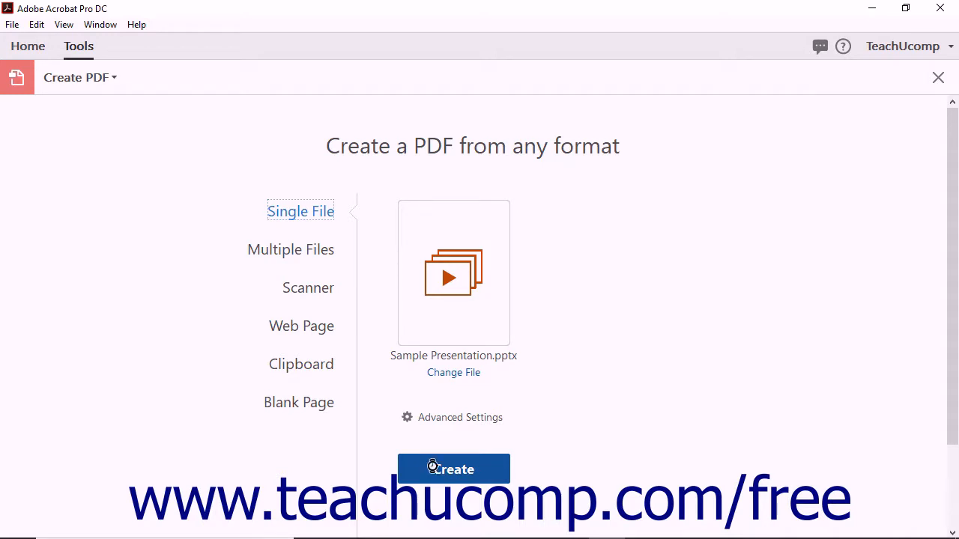
- Create the PDF from Sample Presentation.pptx and wait for conversion to finish
left_click(453, 469)
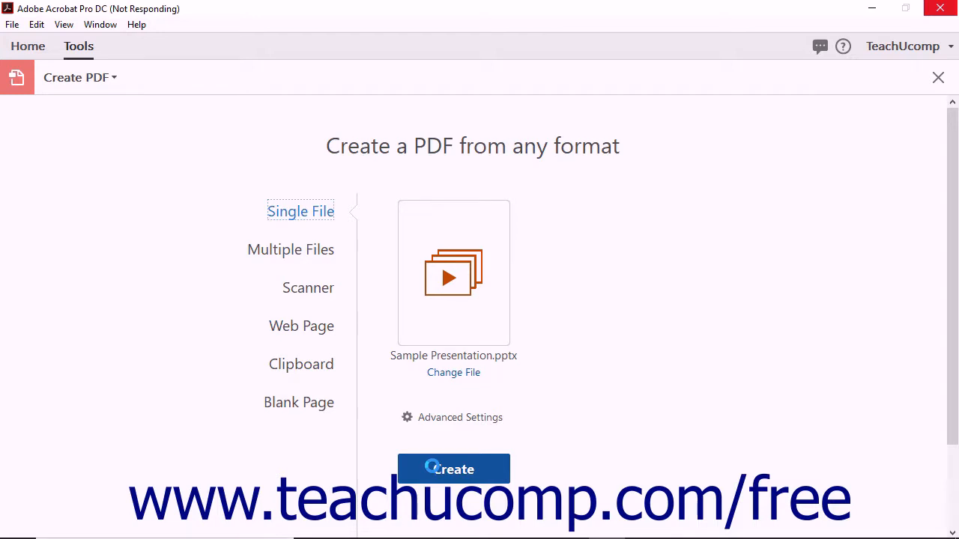
left_click(453, 469)
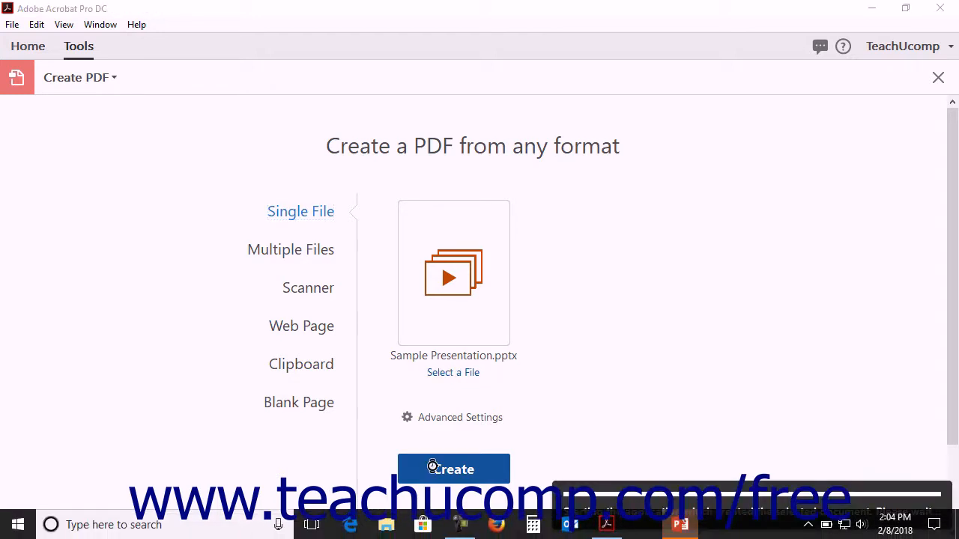
left_click(452, 469)
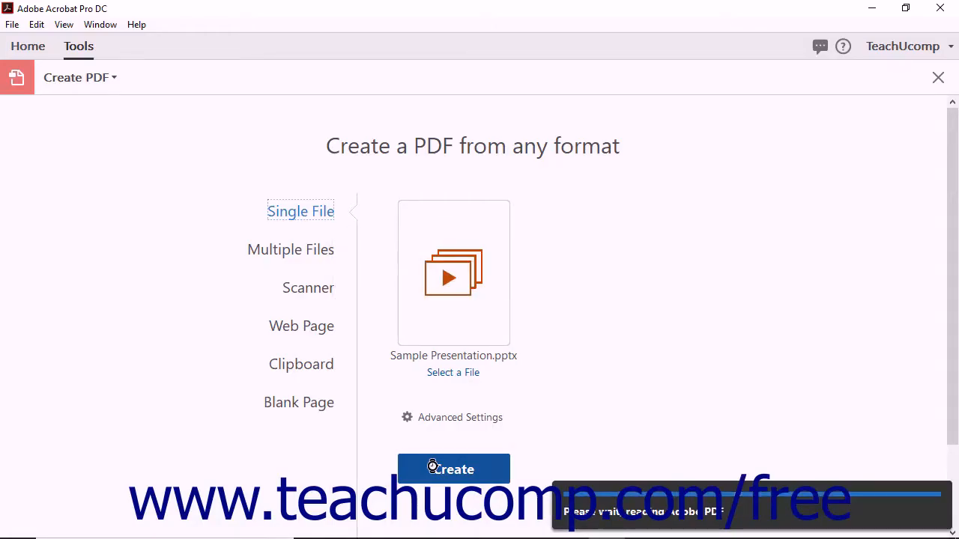
left_click(452, 469)
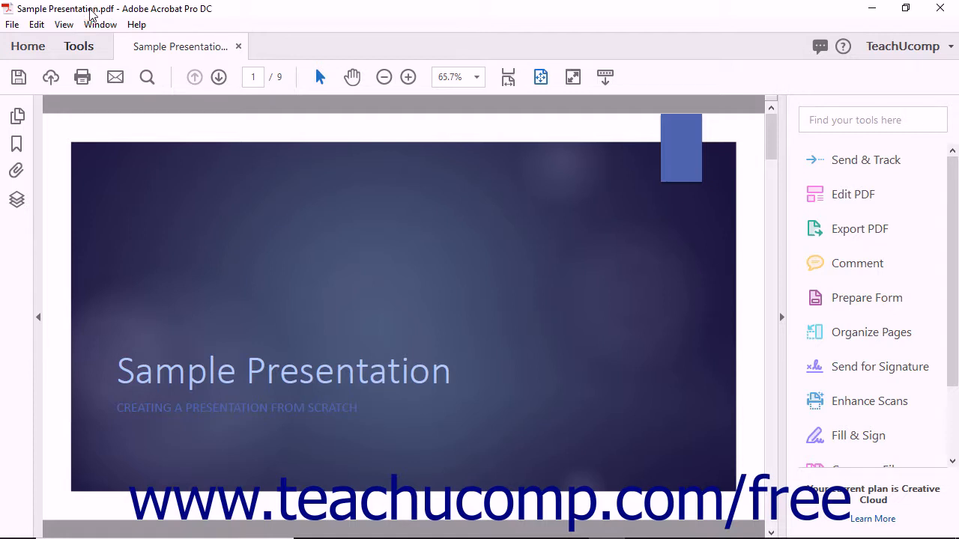
mouse_move(116, 14)
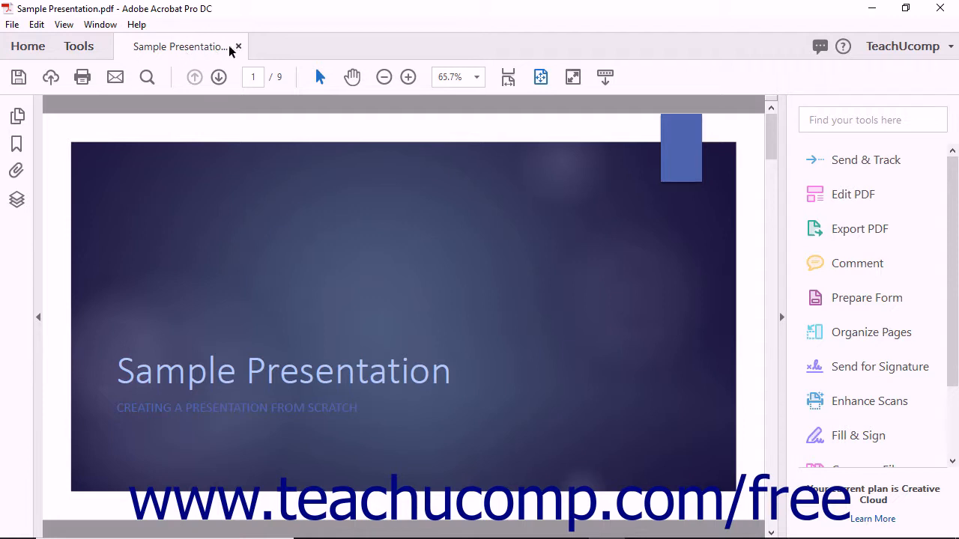
- Close the nine-page Sample Presentation PDF without saving it
left_click(238, 47)
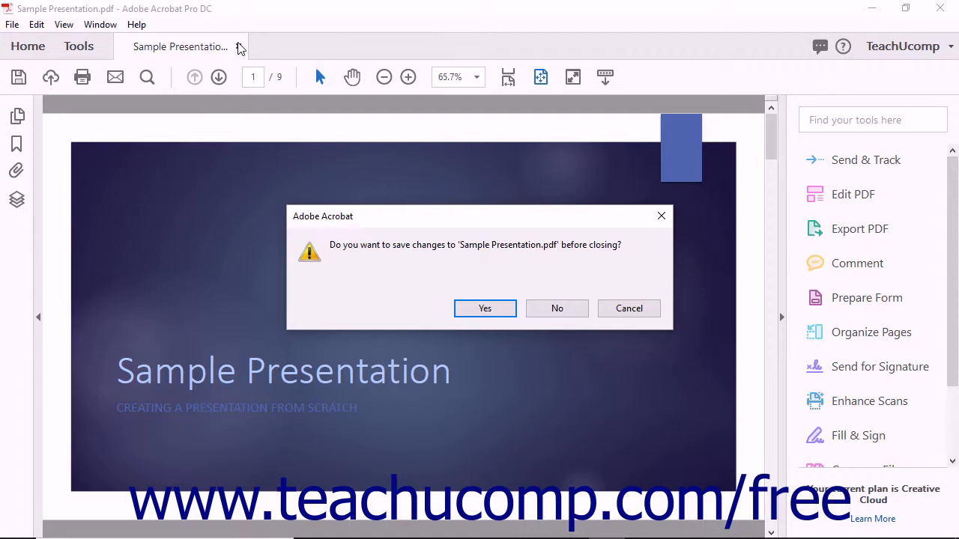
mouse_move(556, 308)
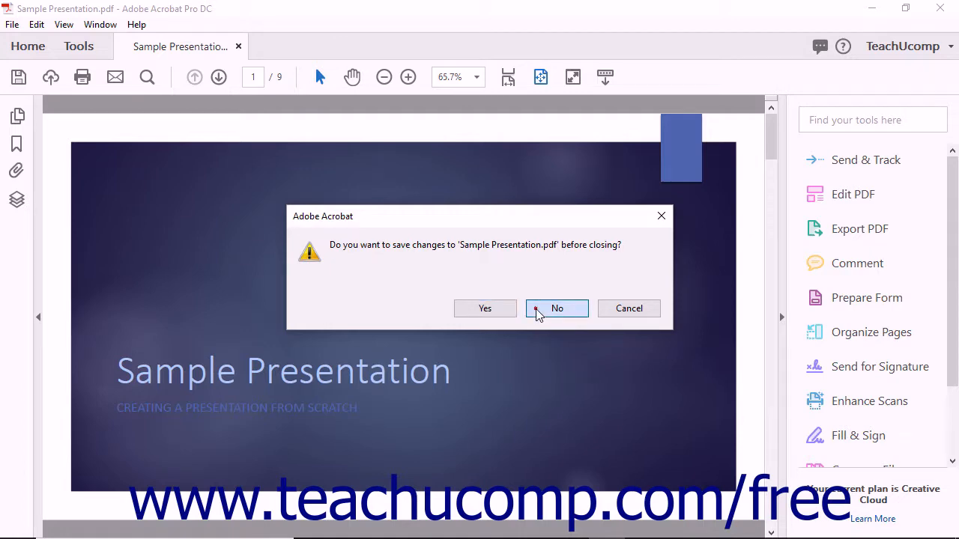
left_click(557, 308)
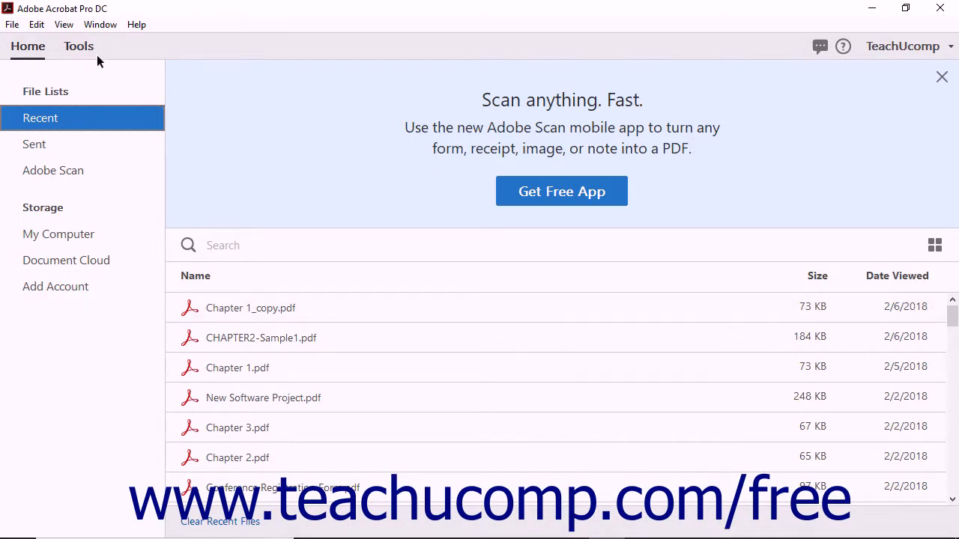
- Go from Tools to Create PDF and choose a single file to convert
left_click(78, 45)
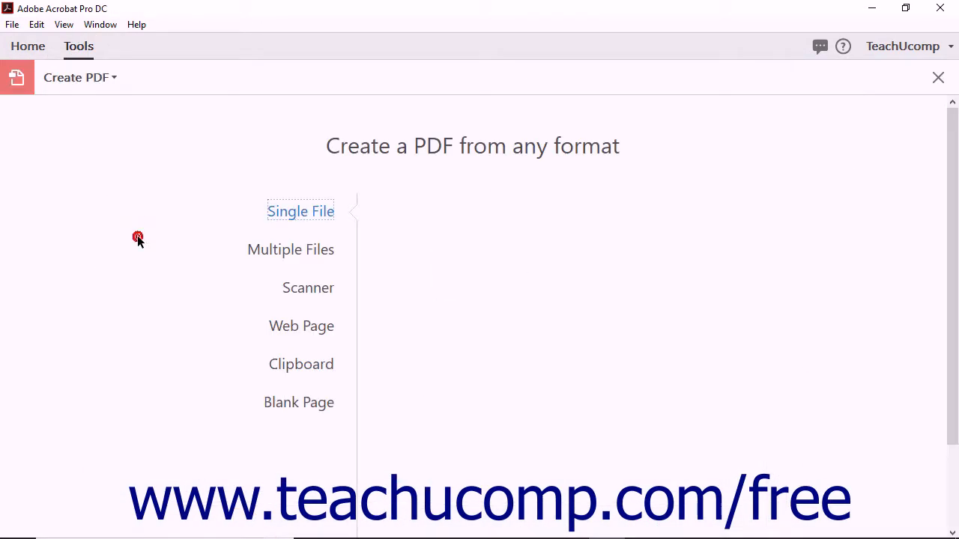
left_click(300, 211)
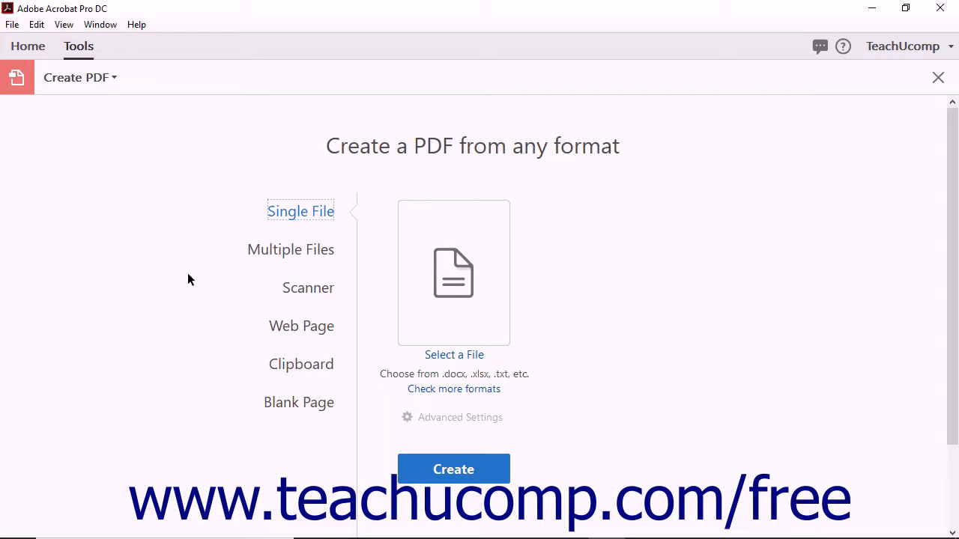
mouse_move(146, 275)
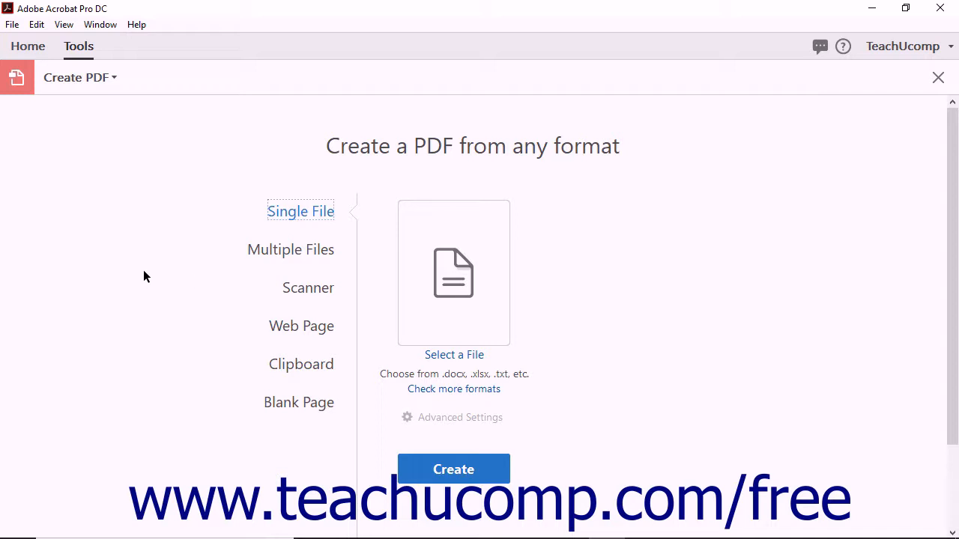
mouse_move(454, 355)
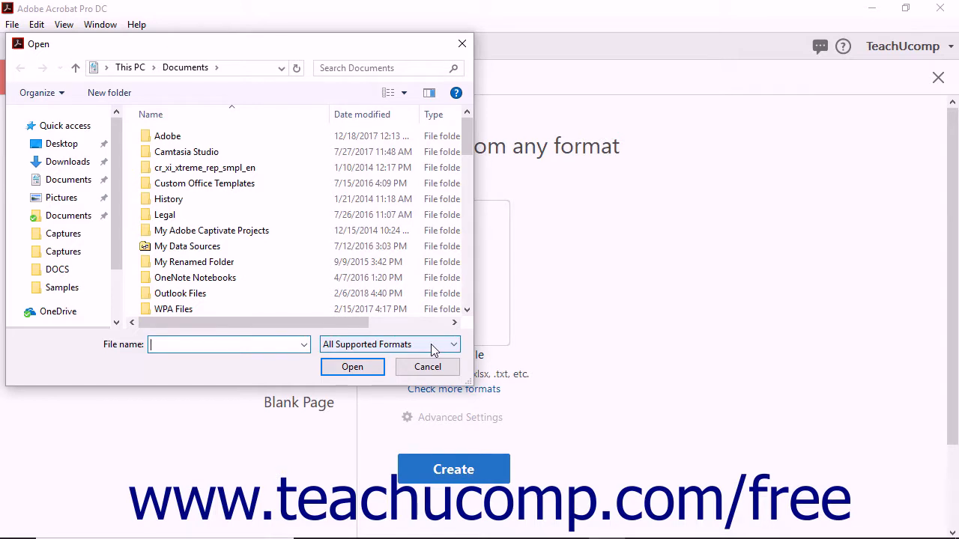
- Filter the file chooser to JPEG and open Puppy.jpg for conversion
left_click(451, 344)
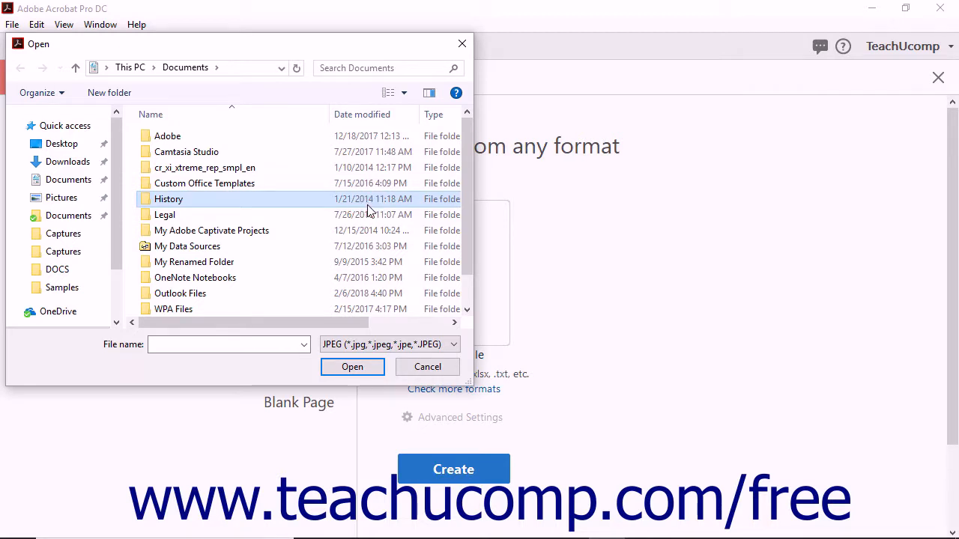
scroll("down", 3)
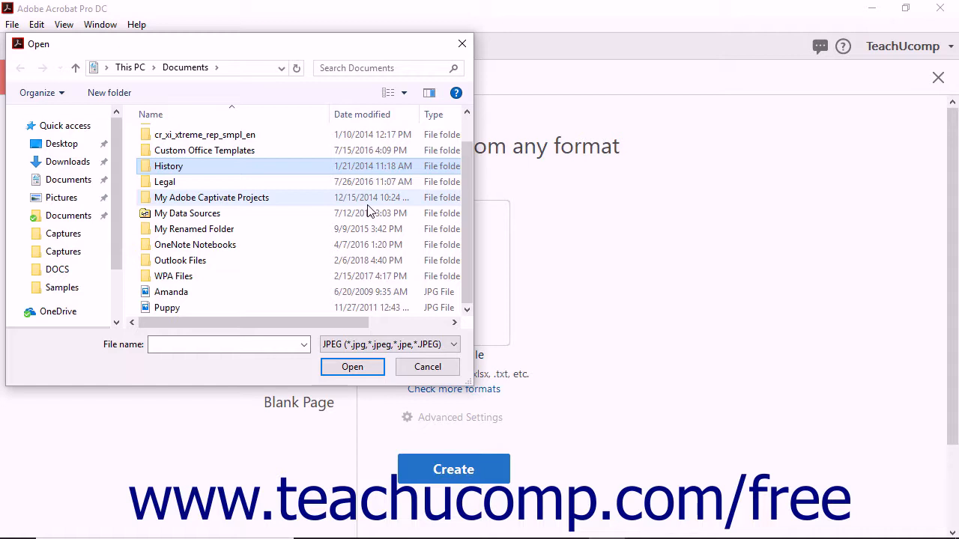
left_click(167, 307)
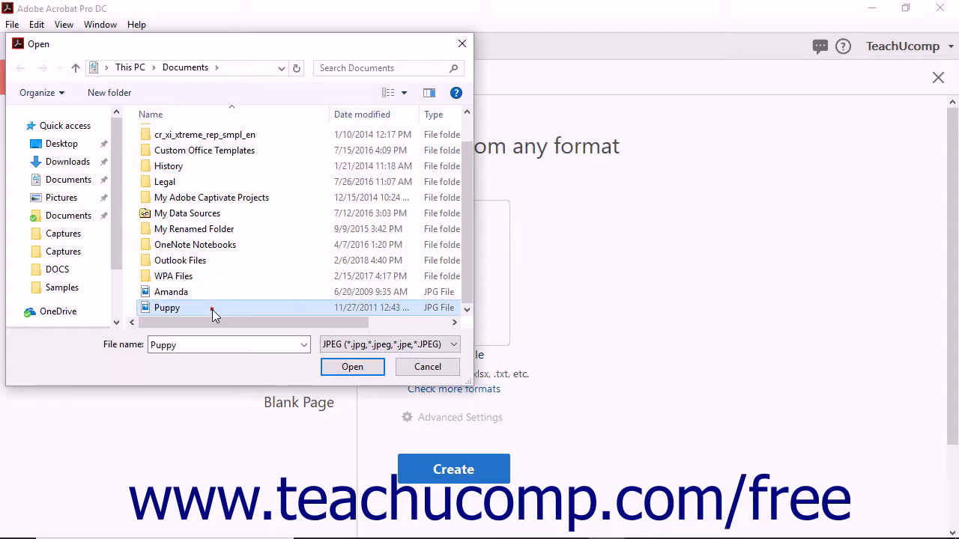
left_click(352, 367)
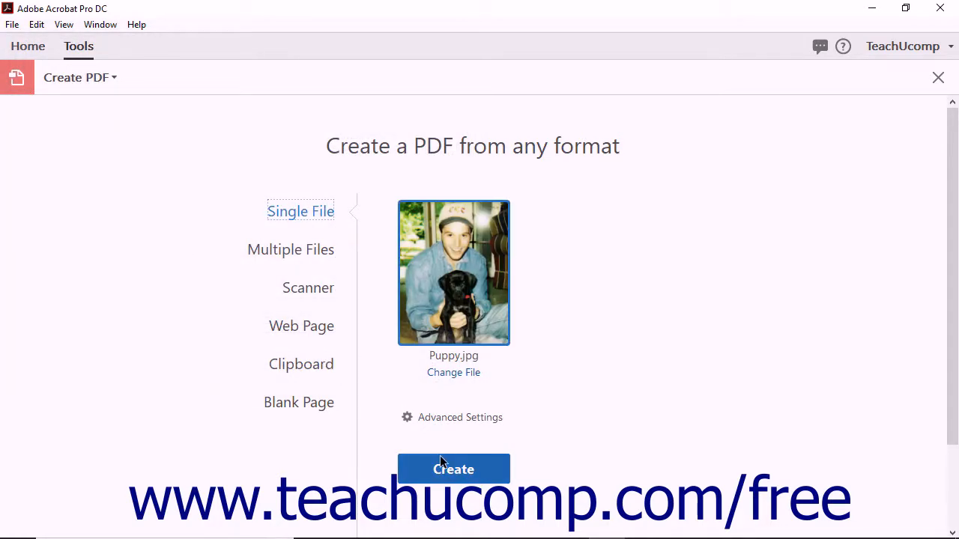